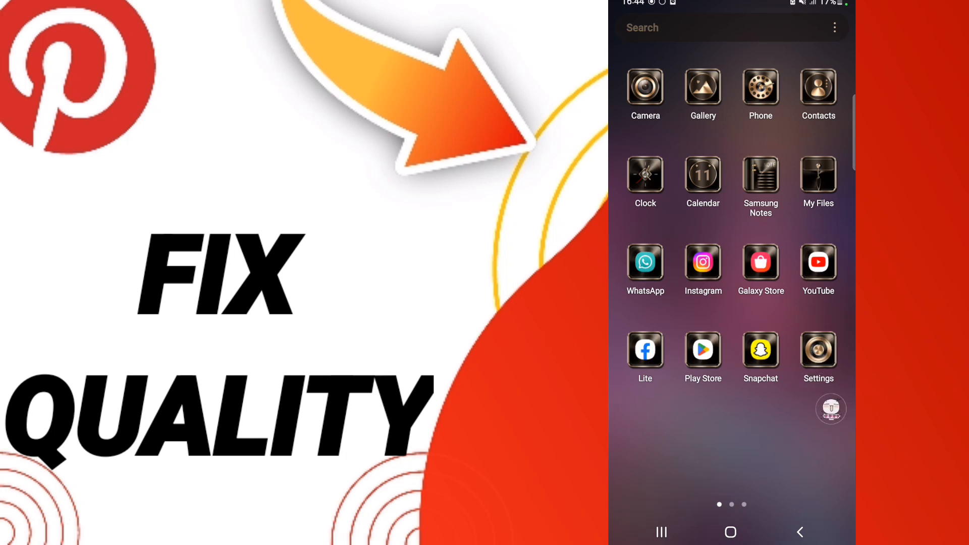
Launch Settings from the home screen app list and go to its app management entries.
left_click(819, 350)
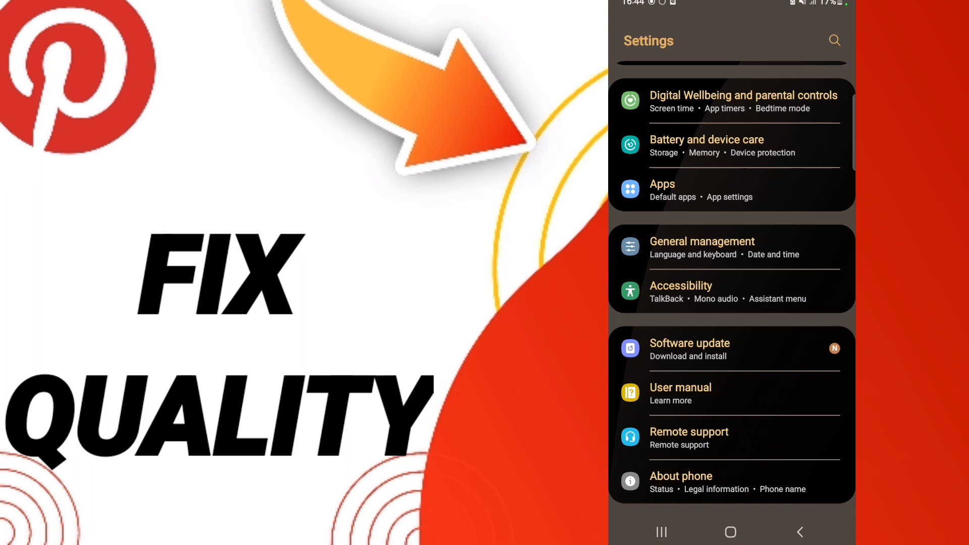
left_click(729, 190)
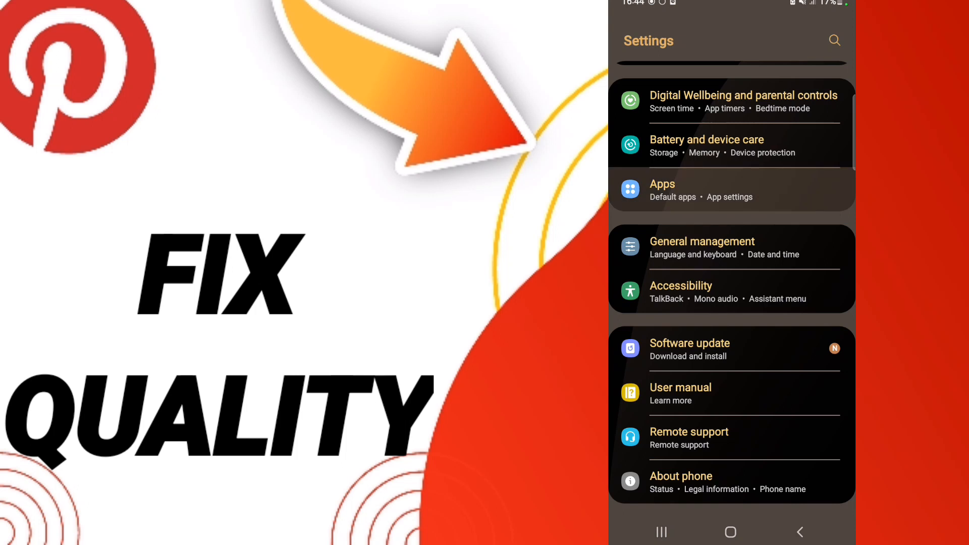
Open Apps and scroll down the installed app list to Pinterest's App info page.
left_click(662, 184)
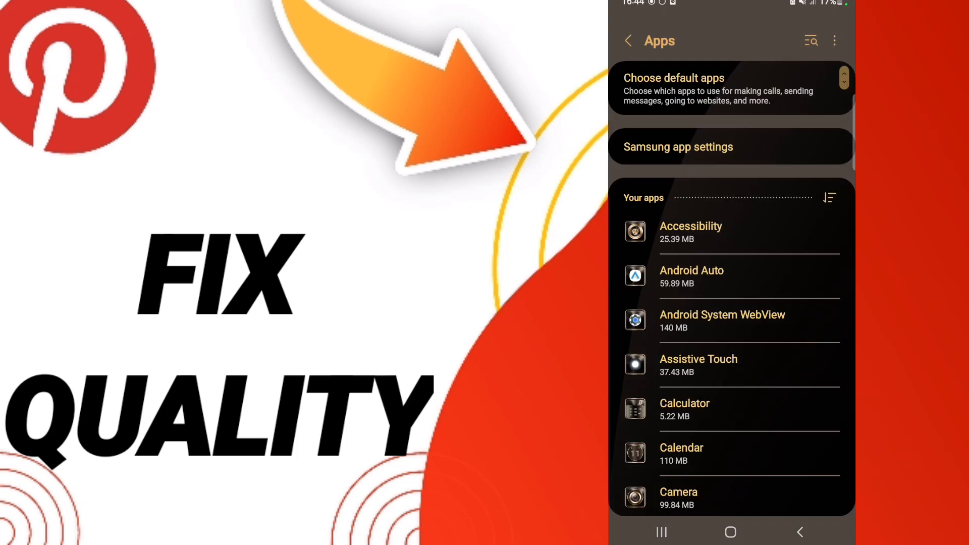
scroll("down", 3)
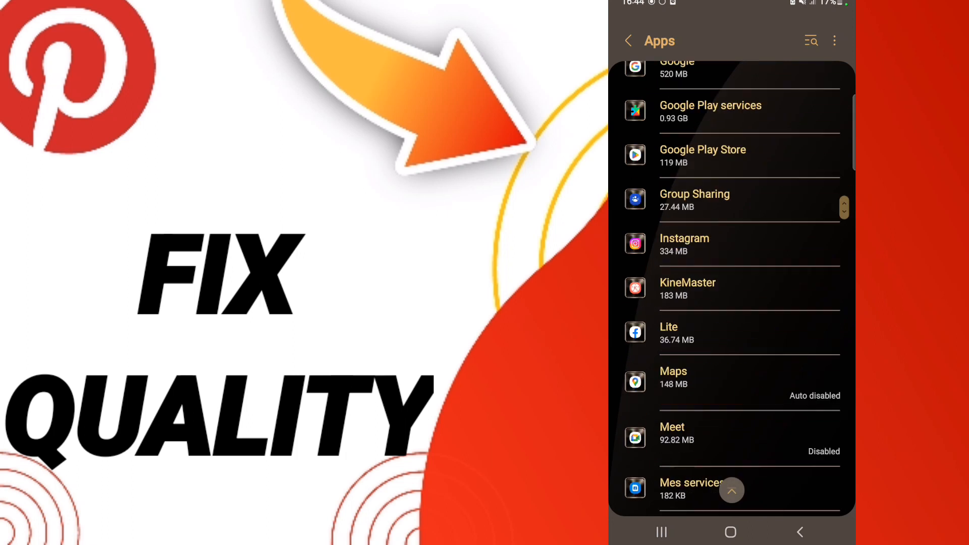
scroll("down", 3)
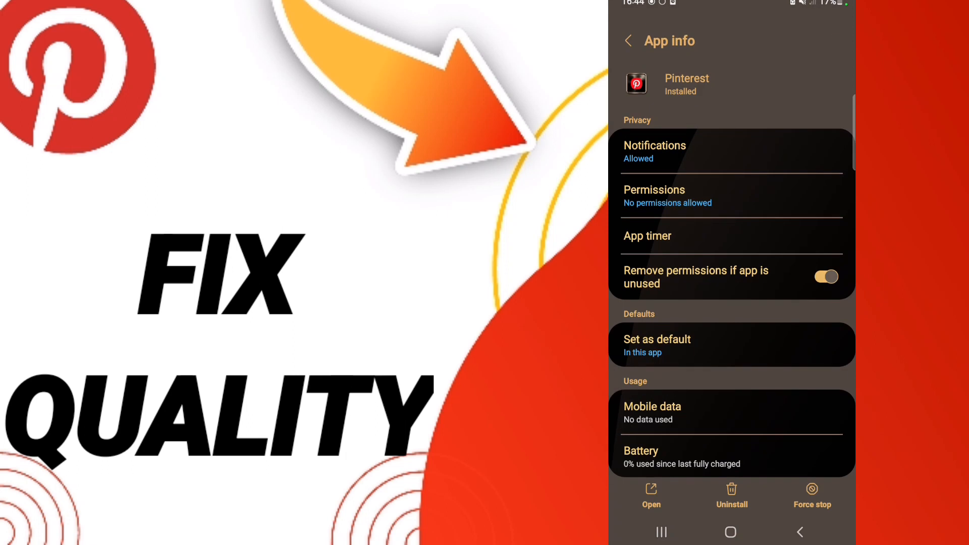
Pull down the notification shade and expand the ongoing recording notification.
scroll("down", 3)
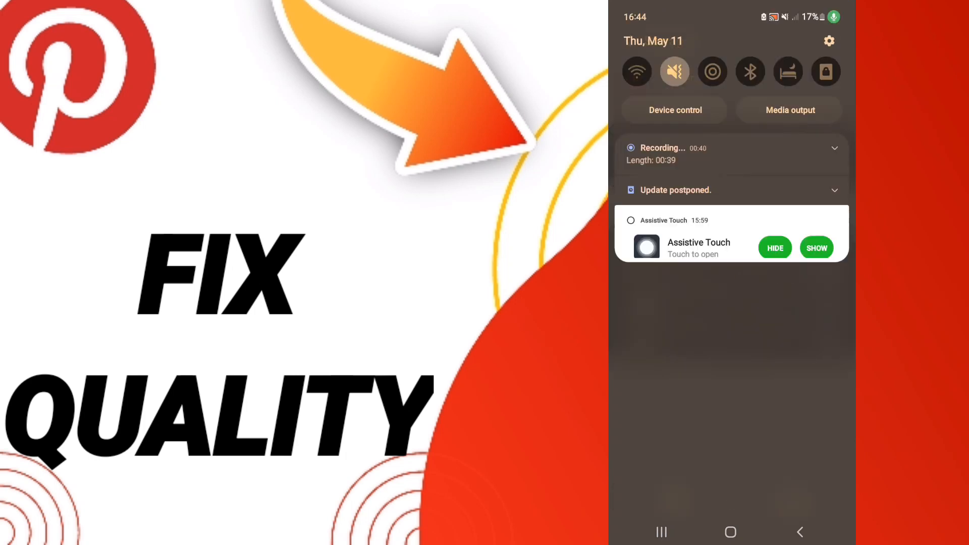
left_click(834, 148)
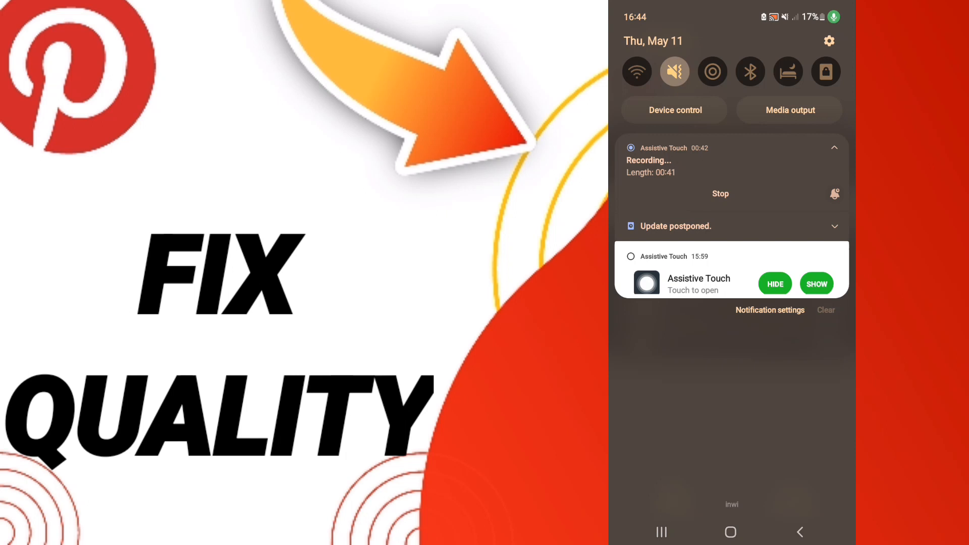